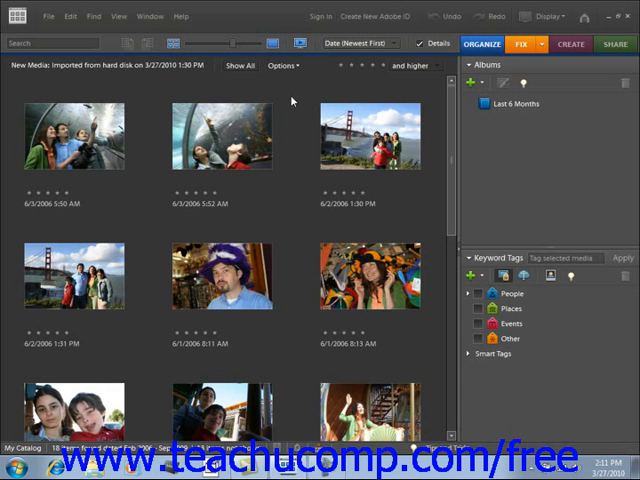
Step: Minimize the Organizer window to the taskbar, leaving the desktop visible
{"action": "left_click", "coordinate": [222, 135]}
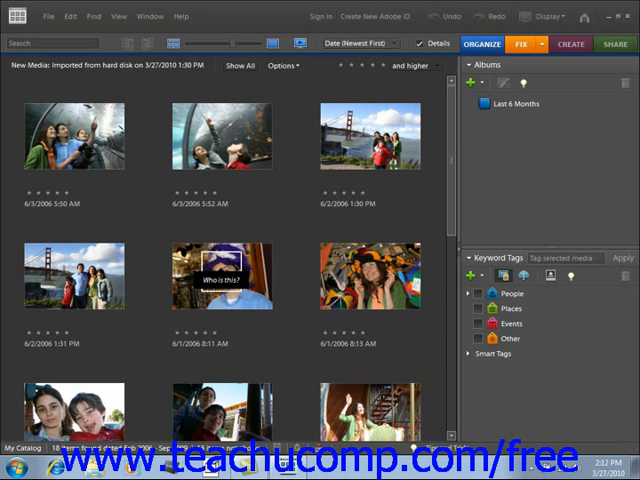
{"action": "mouse_move", "coordinate": [617, 32]}
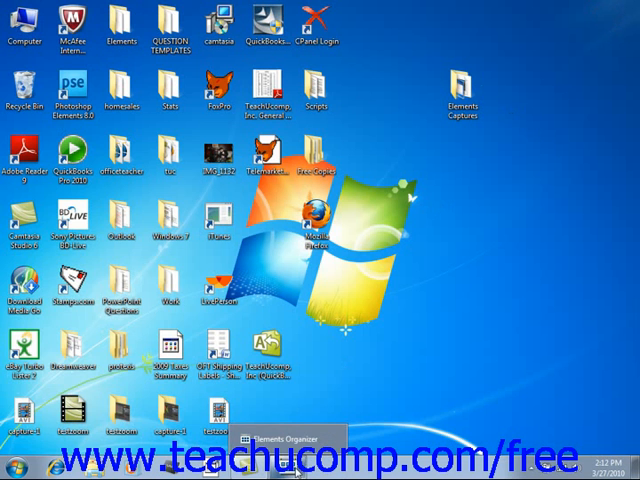
Step: Restore Elements Organizer from the taskbar to show the photo grid again
{"action": "left_click", "coordinate": [285, 440]}
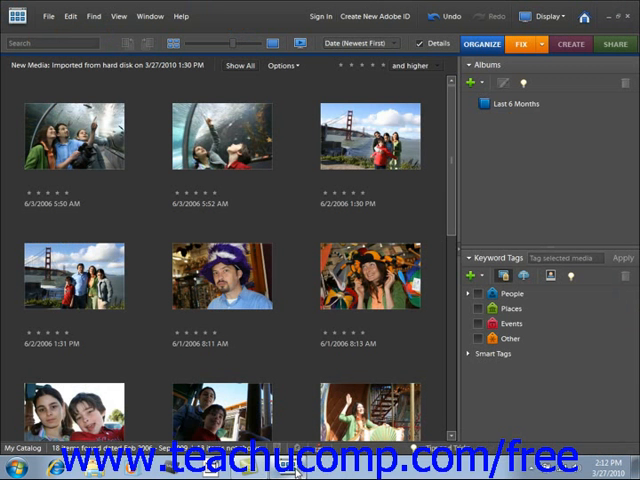
{"action": "left_click", "coordinate": [371, 136]}
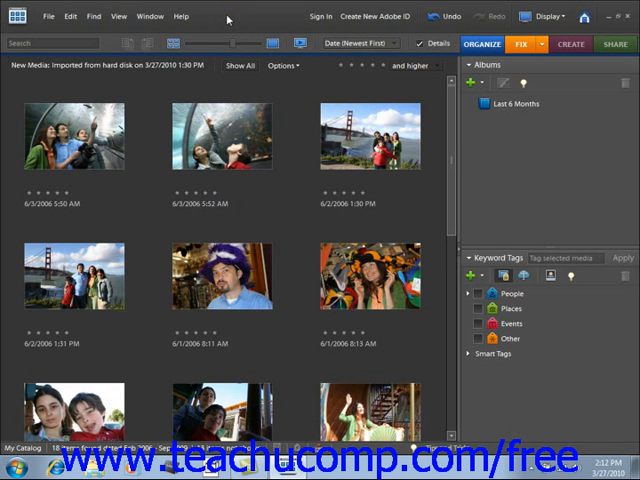
{"action": "mouse_move", "coordinate": [74, 276]}
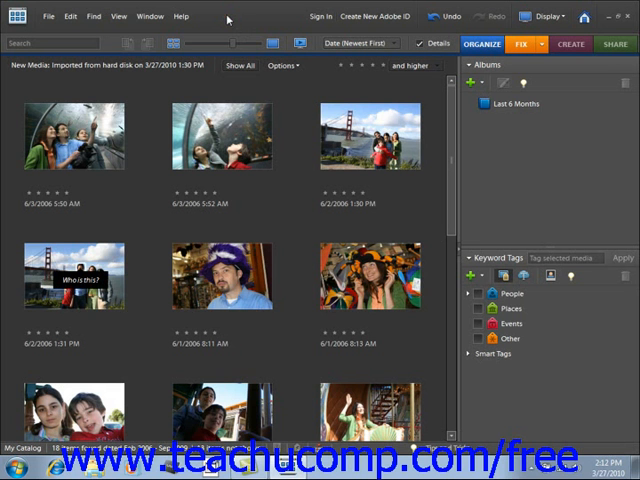
Step: Browse the File menu and its New submenu, then open the Window menu
{"action": "left_click", "coordinate": [48, 16]}
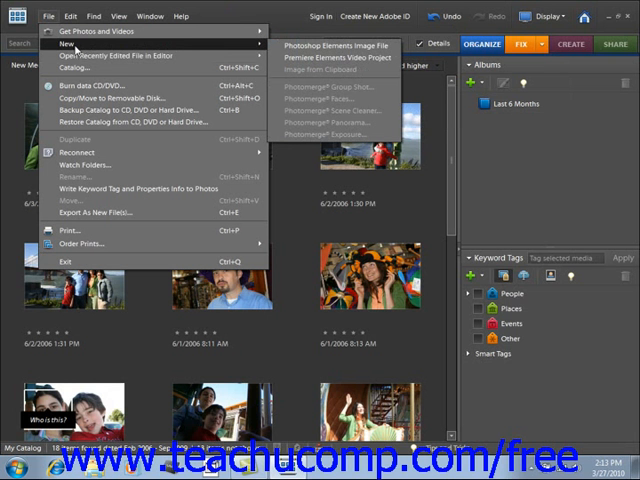
{"action": "mouse_move", "coordinate": [256, 47]}
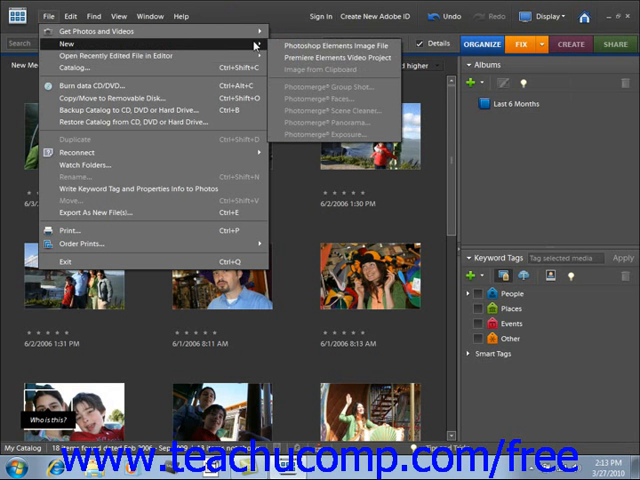
{"action": "mouse_move", "coordinate": [335, 56]}
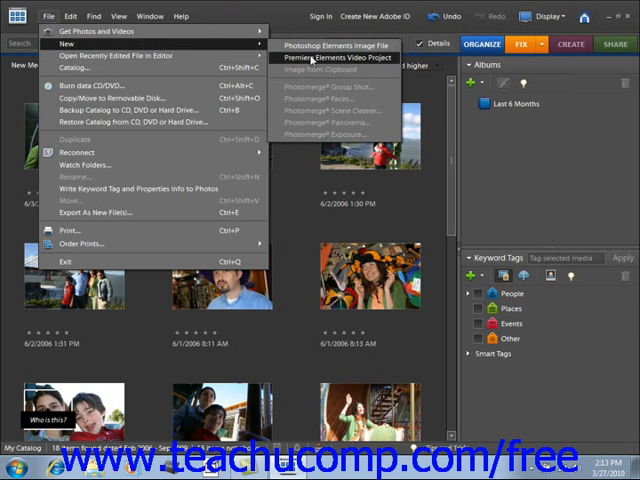
{"action": "left_click", "coordinate": [131, 17]}
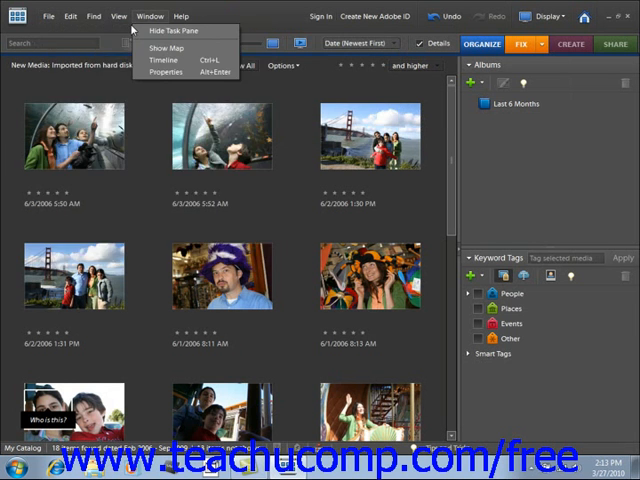
{"action": "left_click", "coordinate": [48, 17]}
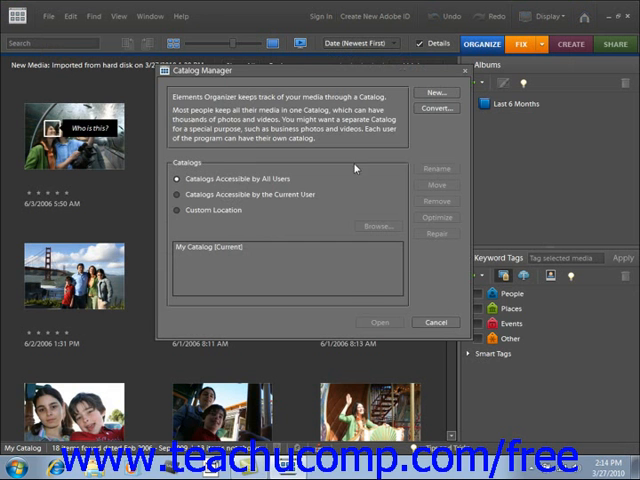
{"action": "left_click", "coordinate": [435, 322]}
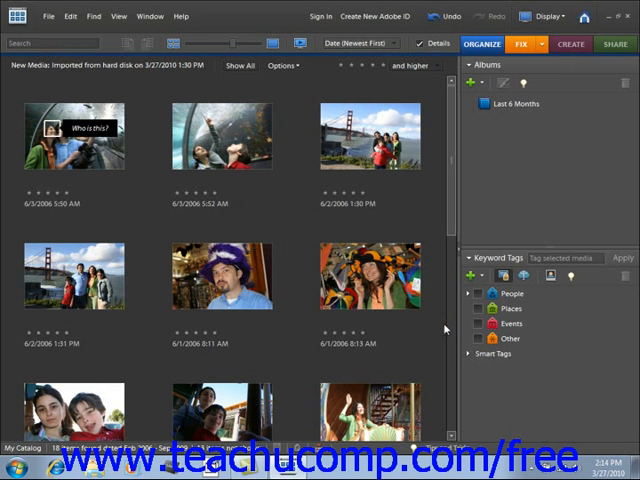
{"action": "left_click", "coordinate": [371, 278]}
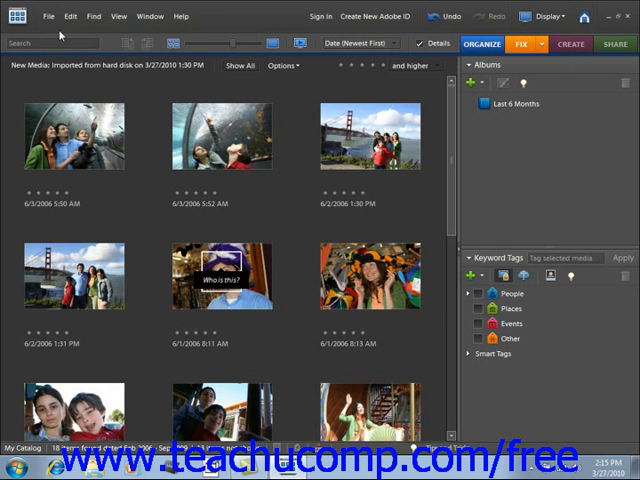
{"action": "left_click", "coordinate": [48, 16]}
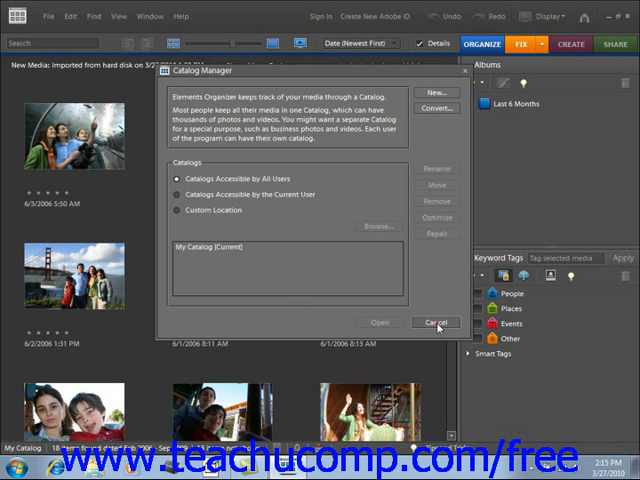
{"action": "left_click", "coordinate": [435, 322]}
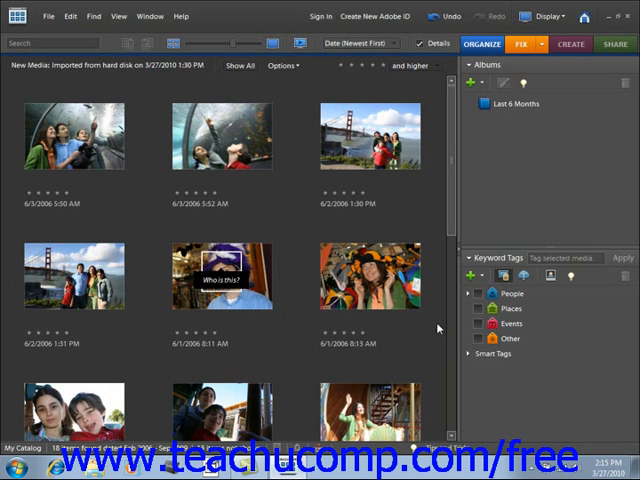
{"action": "left_click", "coordinate": [371, 277]}
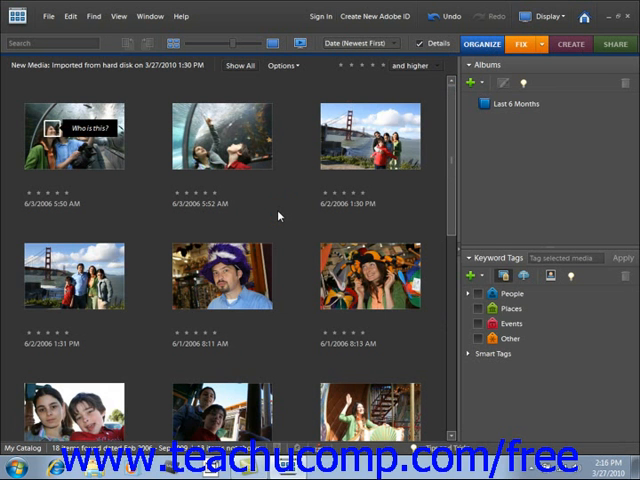
{"action": "mouse_move", "coordinate": [564, 163]}
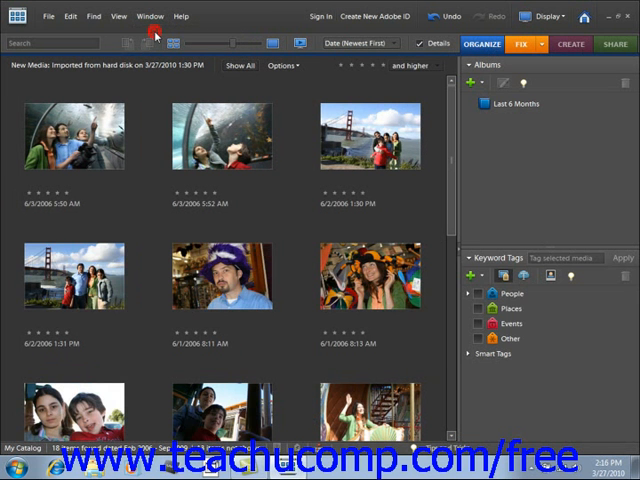
{"action": "mouse_move", "coordinate": [155, 37]}
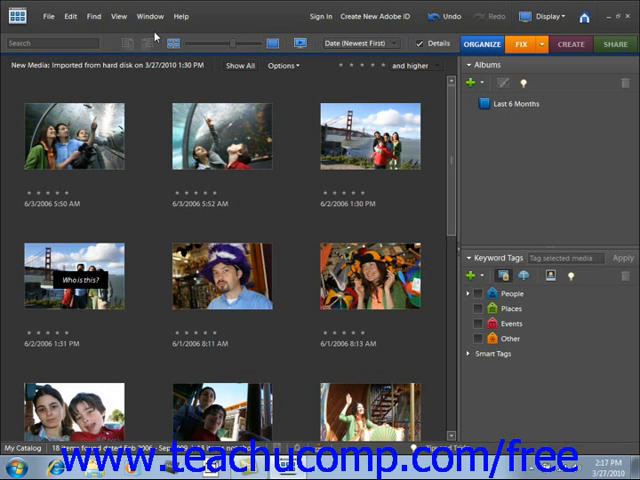
{"action": "mouse_move", "coordinate": [480, 80]}
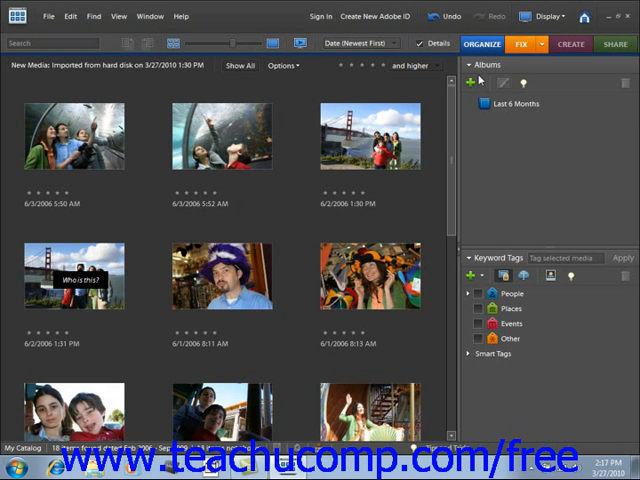